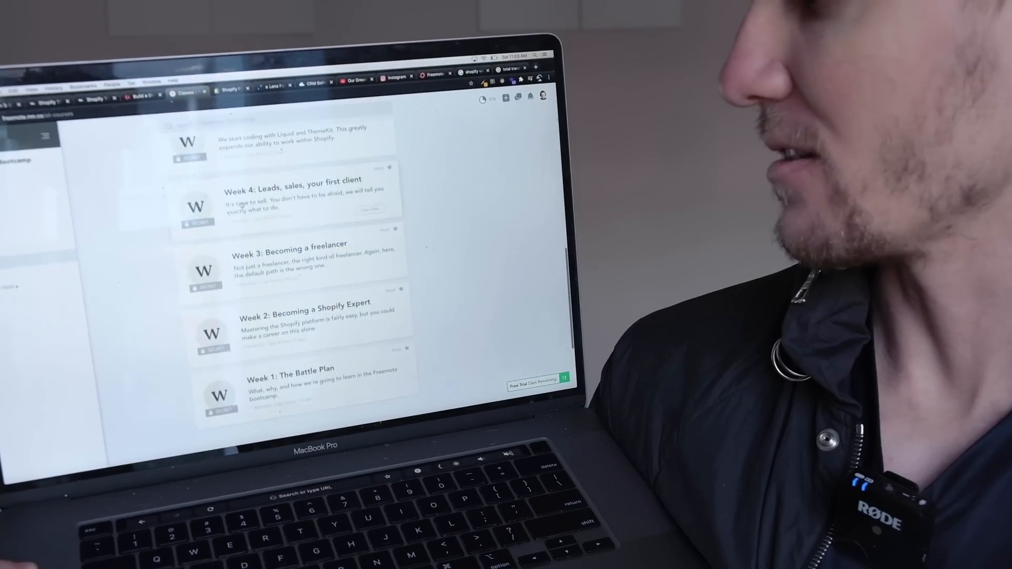
pyautogui.scroll(-3)
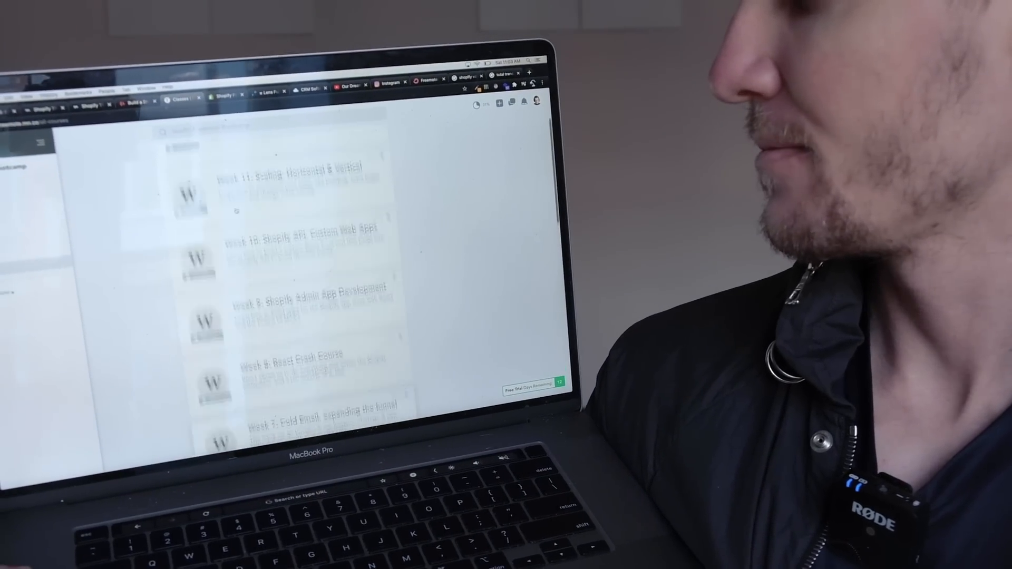